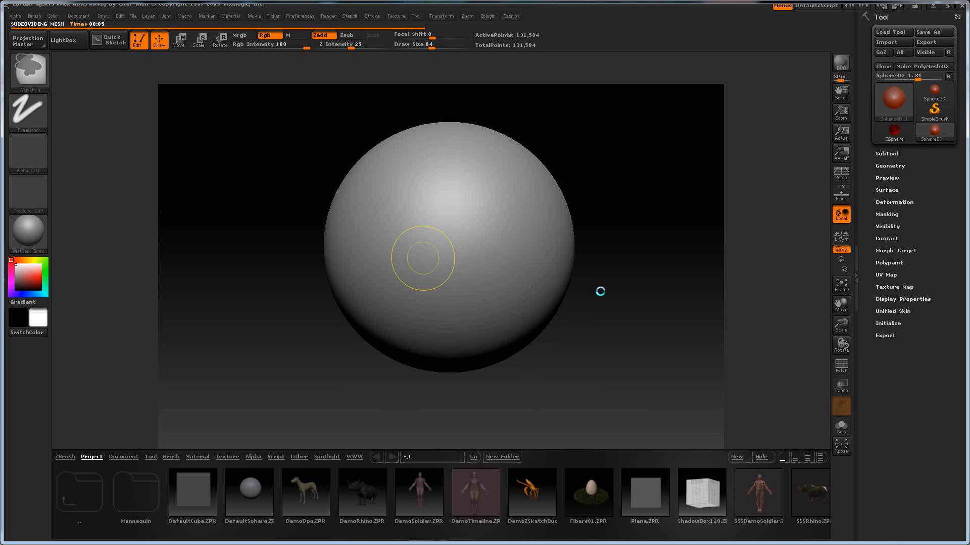
mouse_move(564, 261)
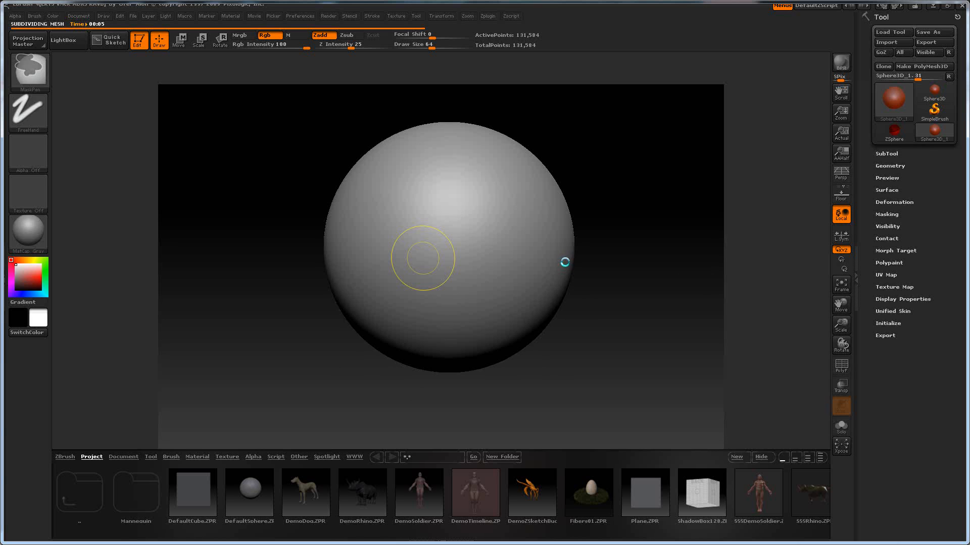
mouse_move(567, 262)
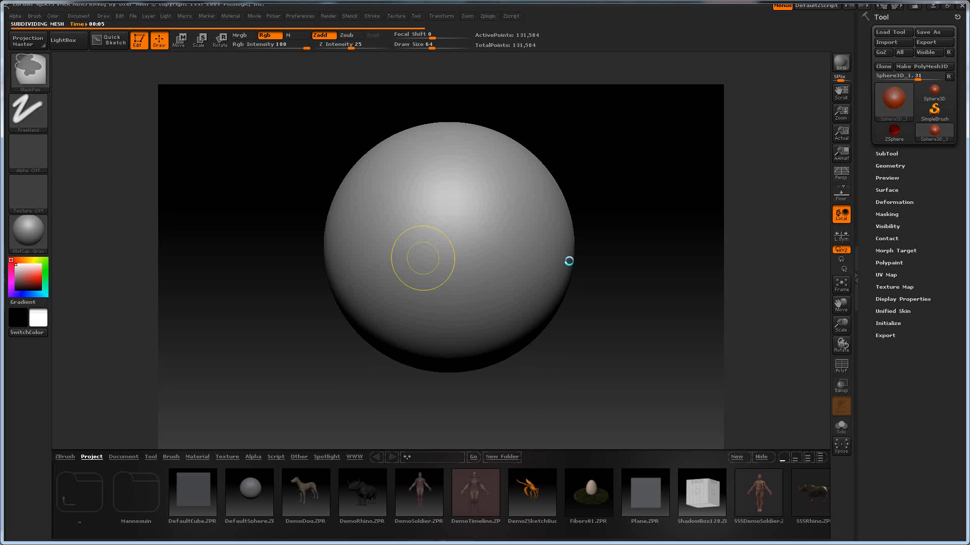
mouse_move(841, 295)
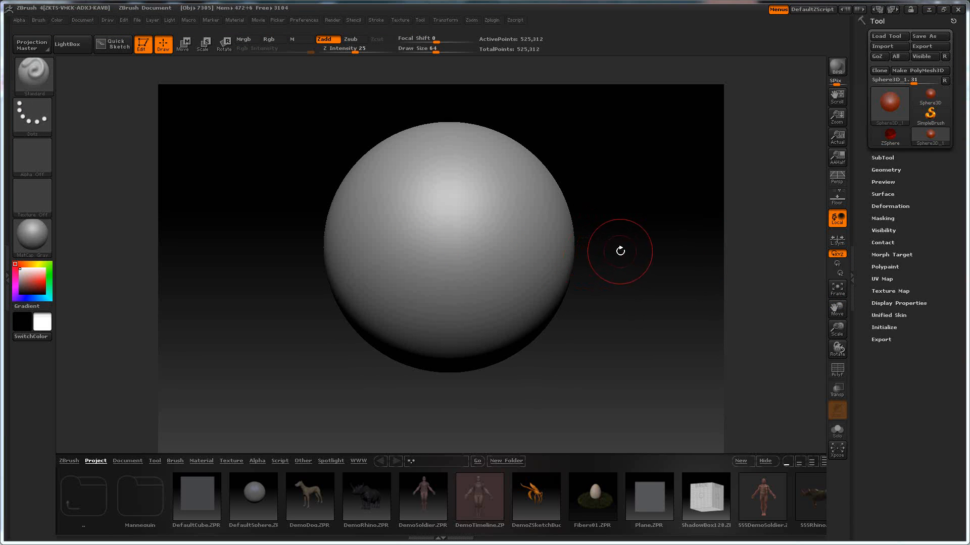
mouse_move(77, 88)
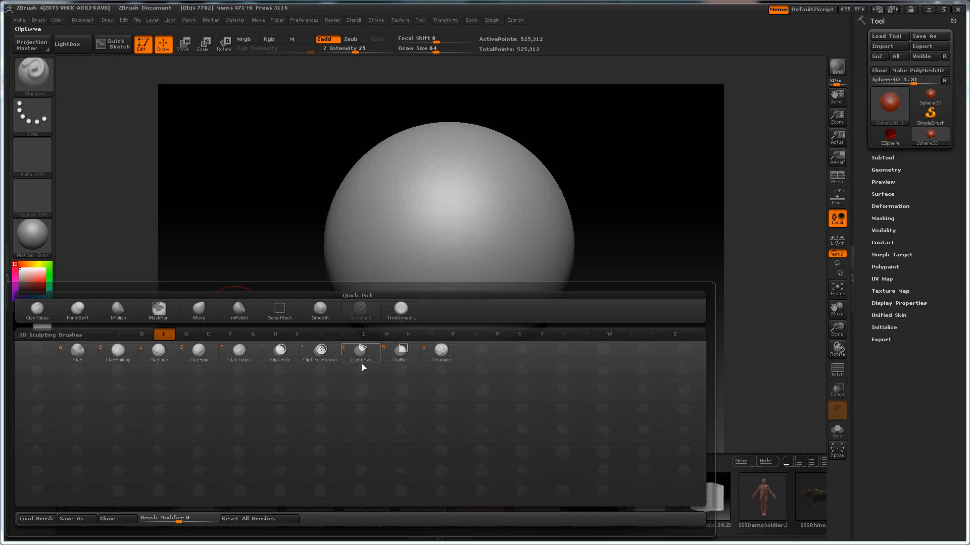
- Load the ClipCurve brush and acknowledge its selection-brush notice
click(361, 352)
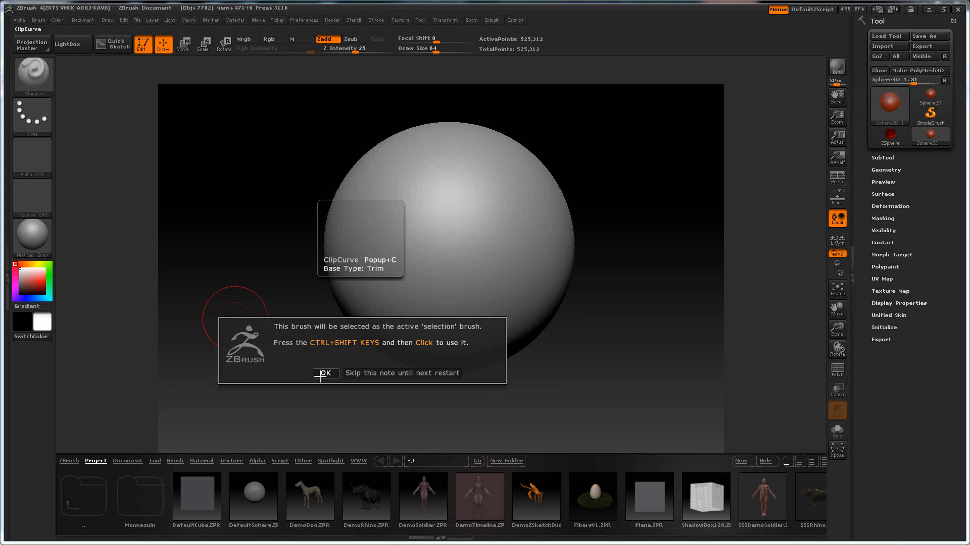
click(326, 374)
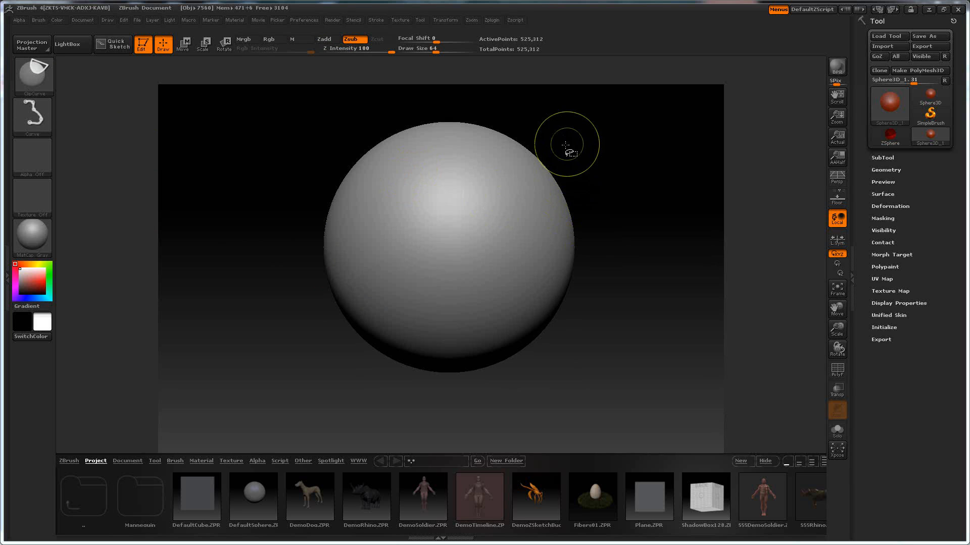
- Slice the sphere's right side flat with straight ClipCurve strokes
drag(556, 132, 518, 371)
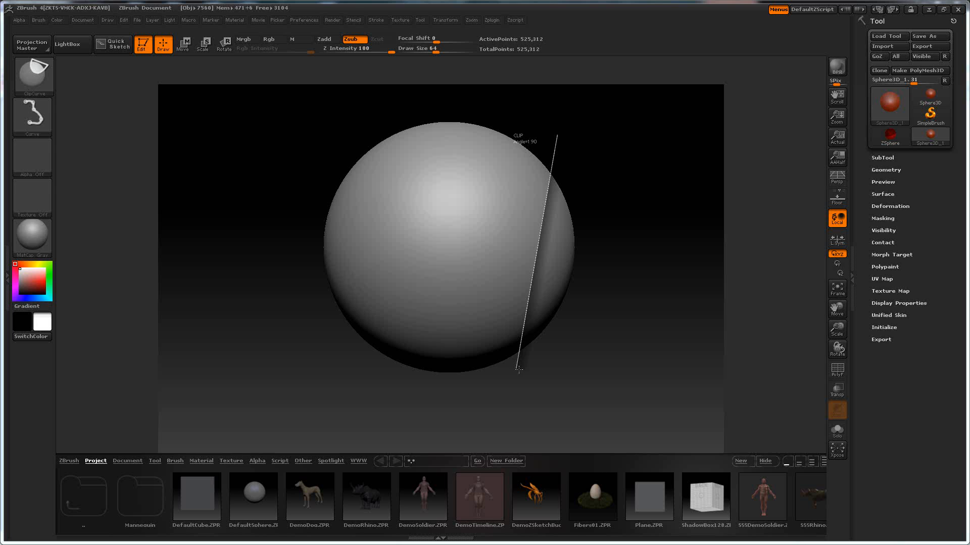
drag(554, 133, 516, 349)
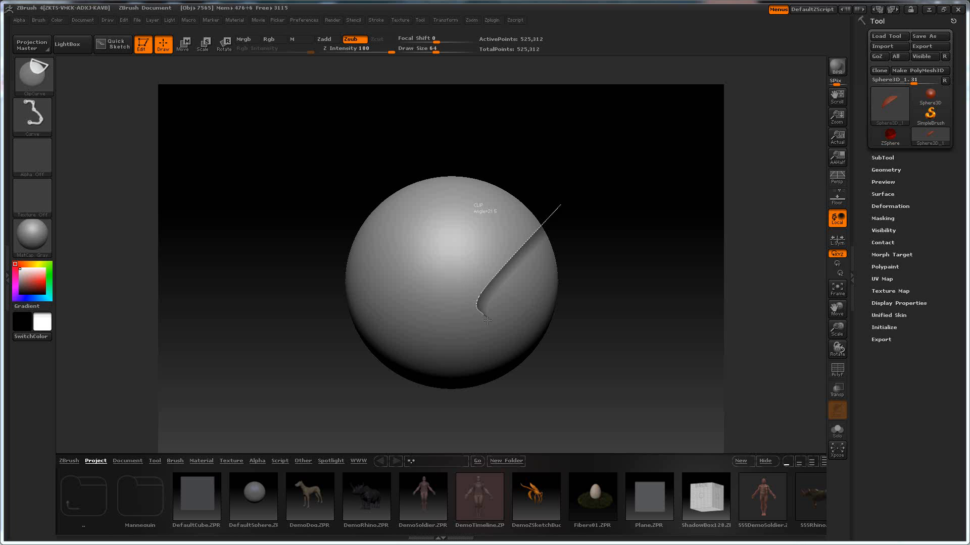
- Cut a curved ClipCurve trim down the sphere's right side and orbit to inspect it
drag(487, 321, 490, 369)
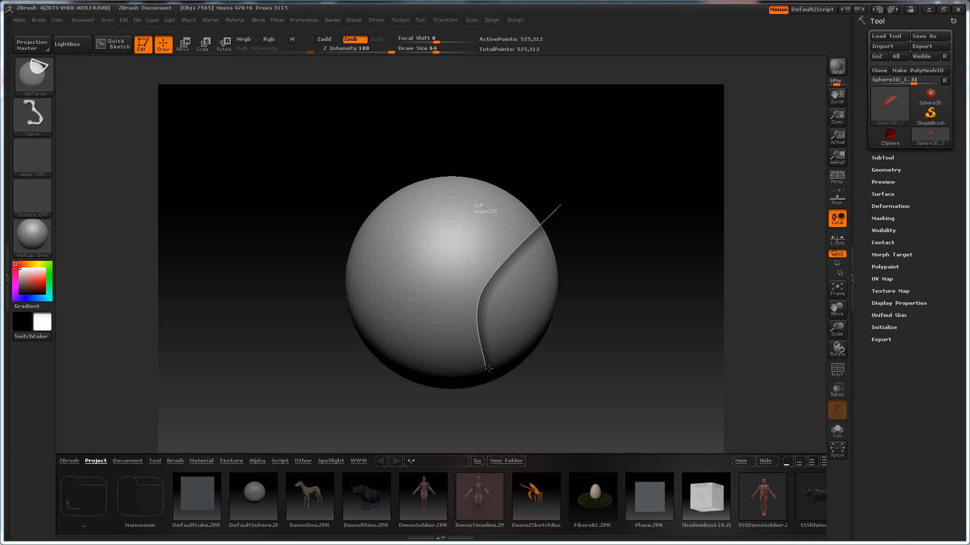
drag(488, 369, 430, 383)
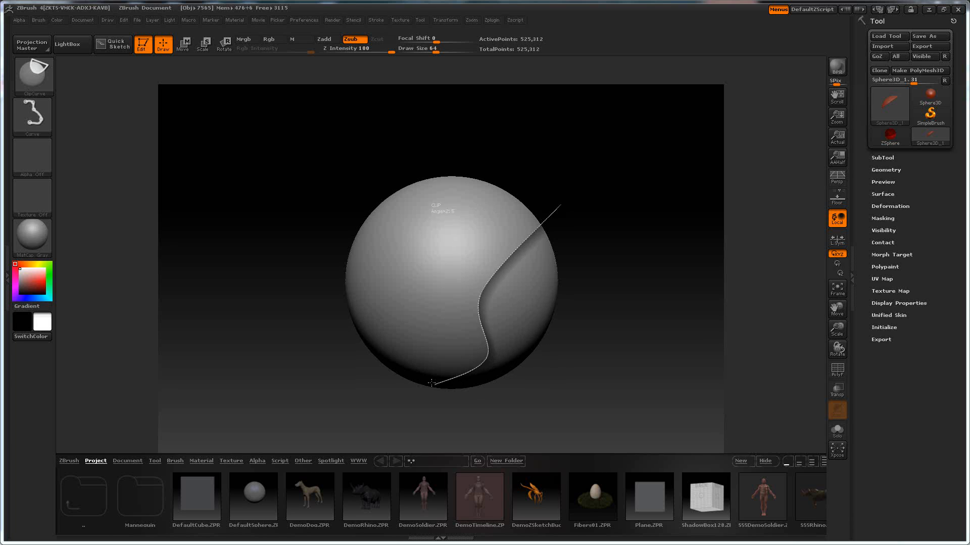
drag(430, 383, 624, 261)
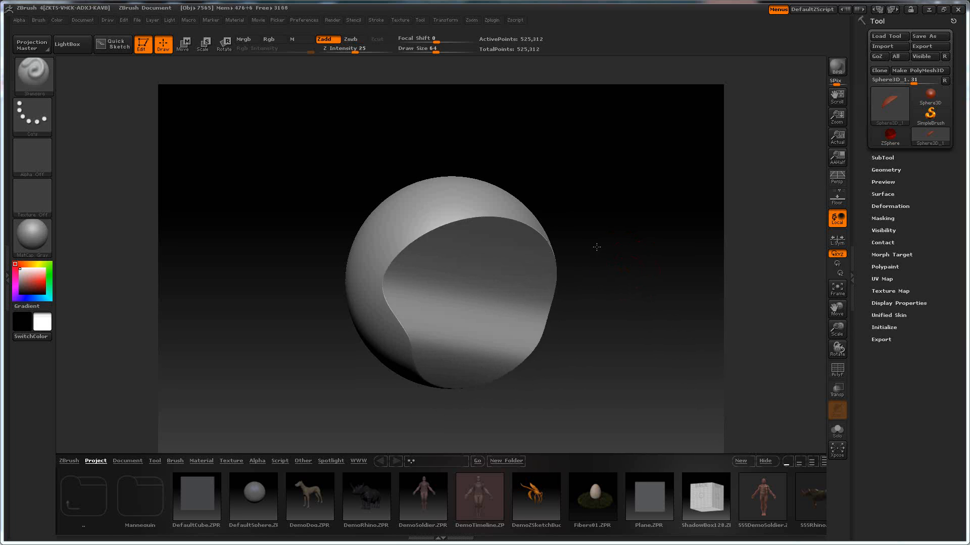
drag(594, 247, 424, 162)
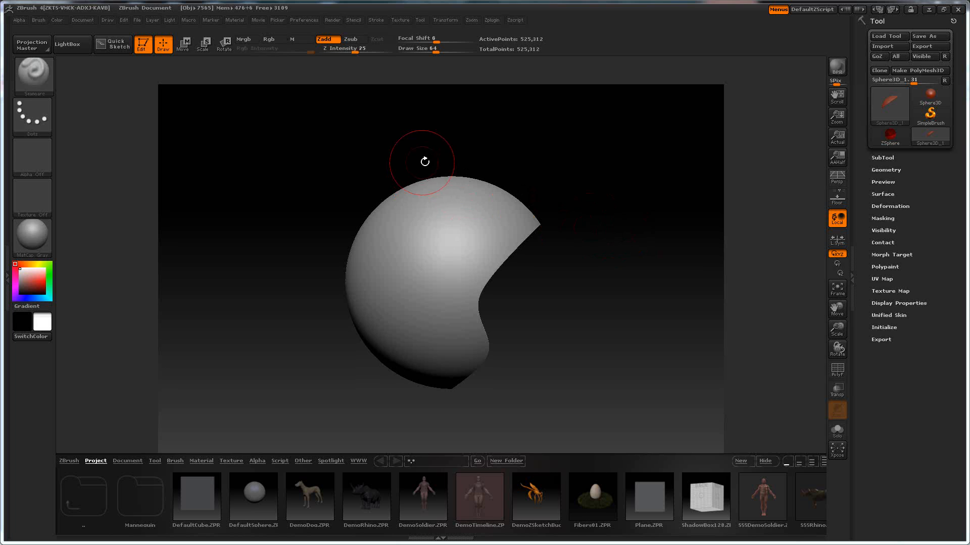
click(354, 39)
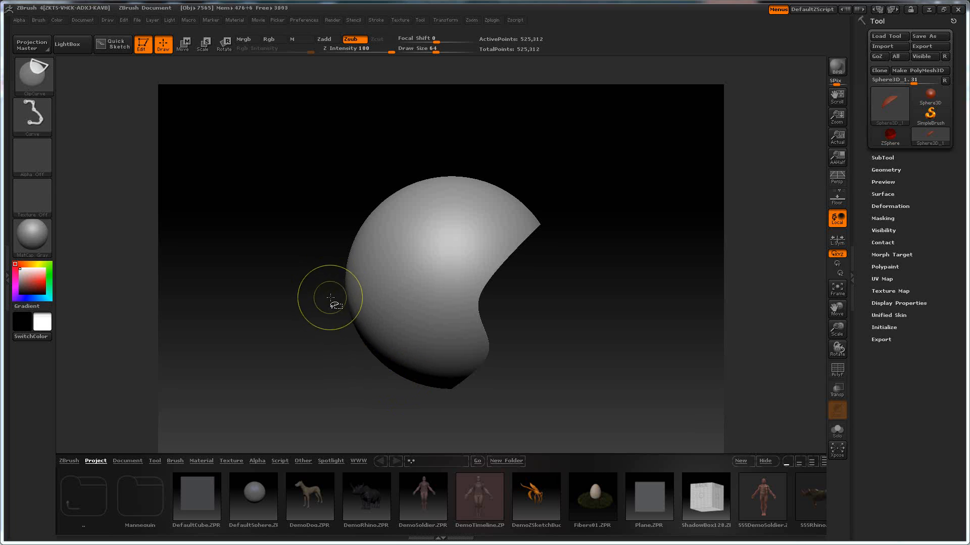
- Add a second curved cut from the left across the top, then view the result
drag(333, 301, 402, 233)
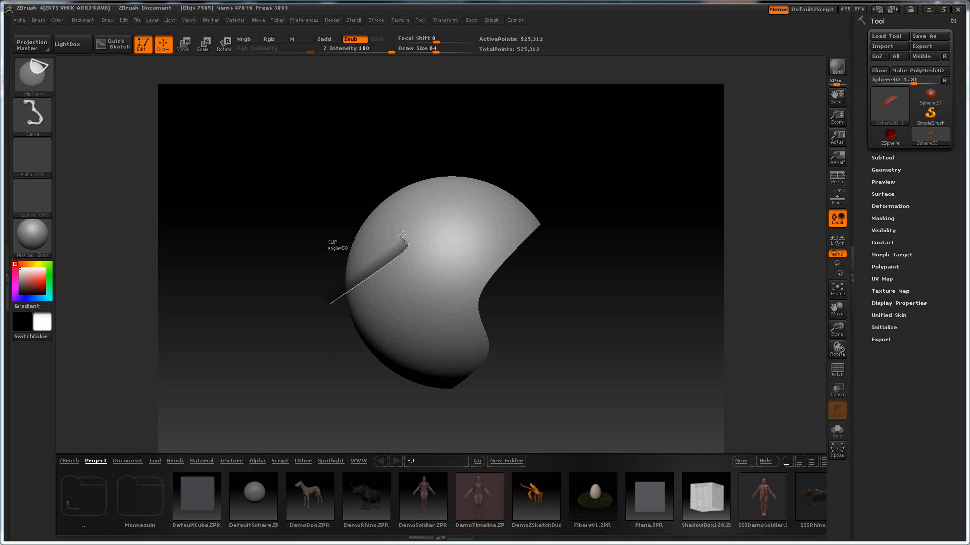
drag(334, 297, 454, 202)
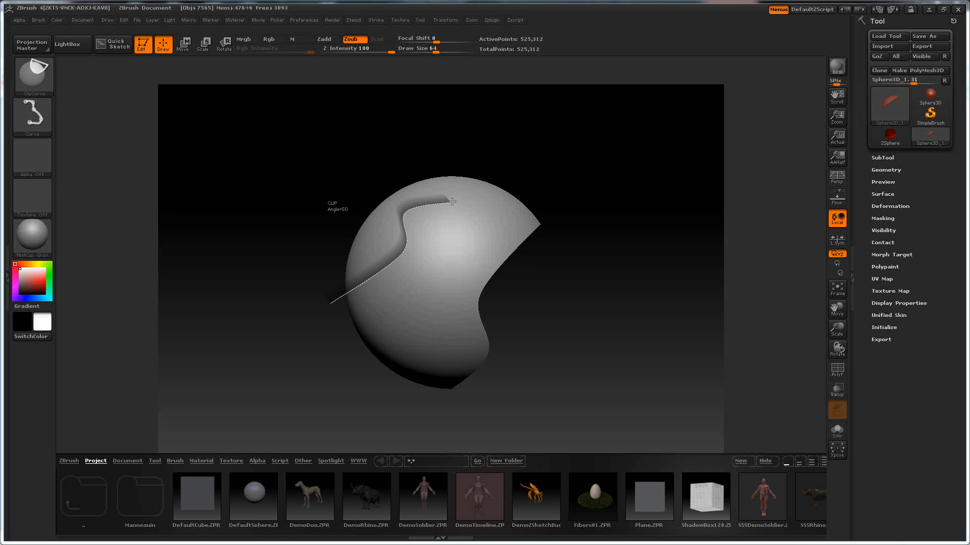
drag(453, 201, 477, 164)
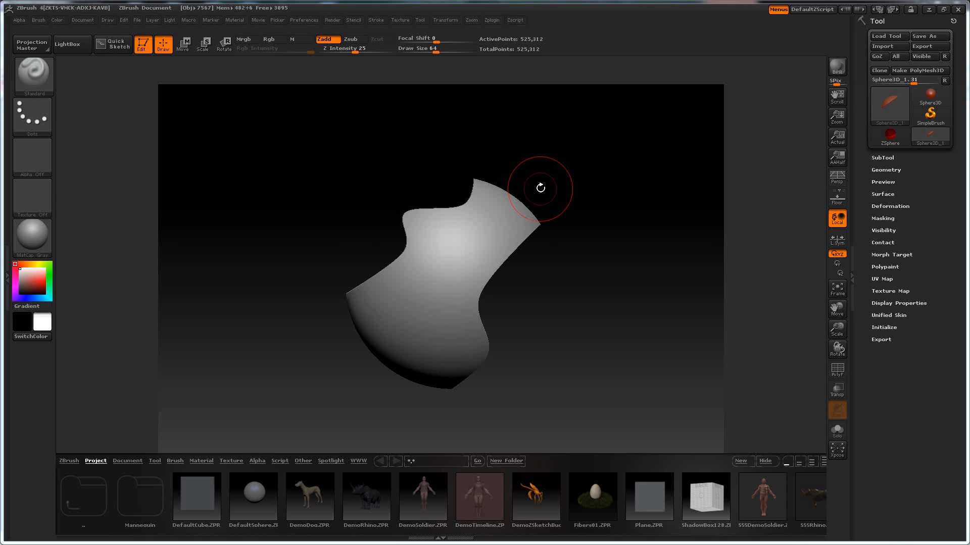
drag(538, 189, 546, 171)
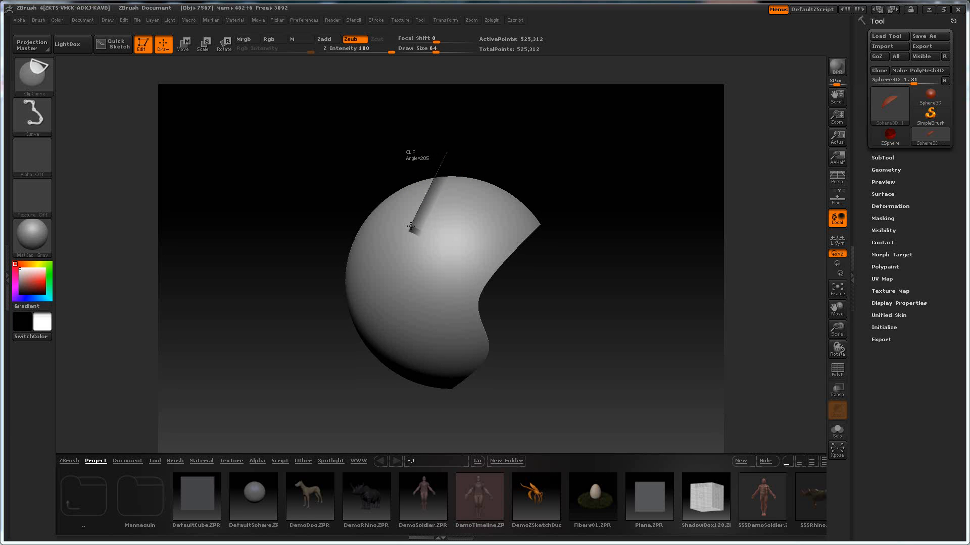
- Carve sharp-cornered flat facets across the upper left and a straight edge on the right
drag(409, 227, 360, 237)
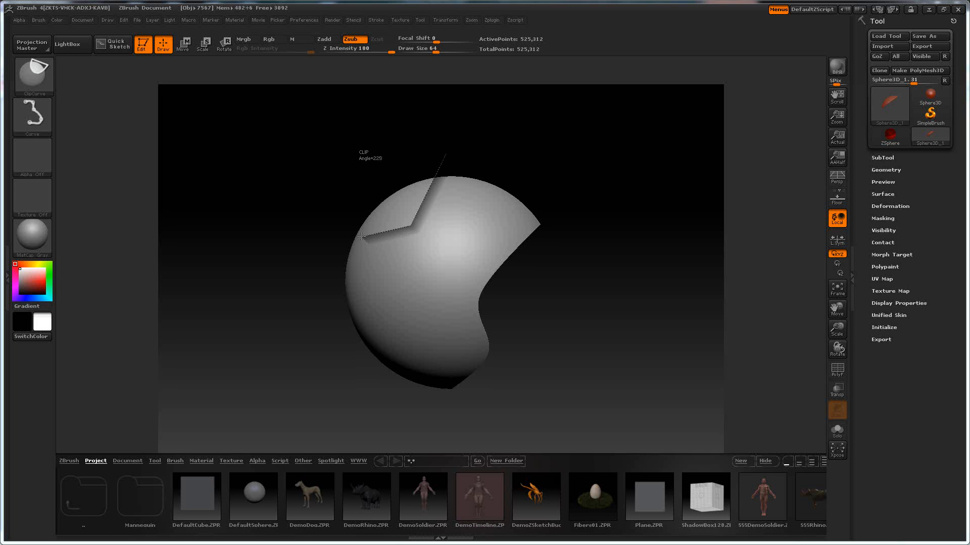
drag(361, 235, 350, 286)
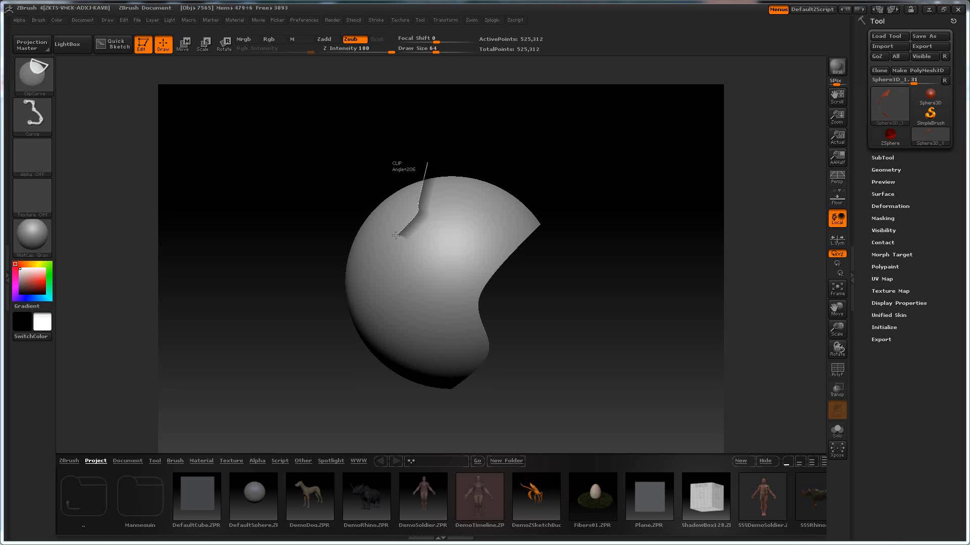
drag(396, 235, 376, 194)
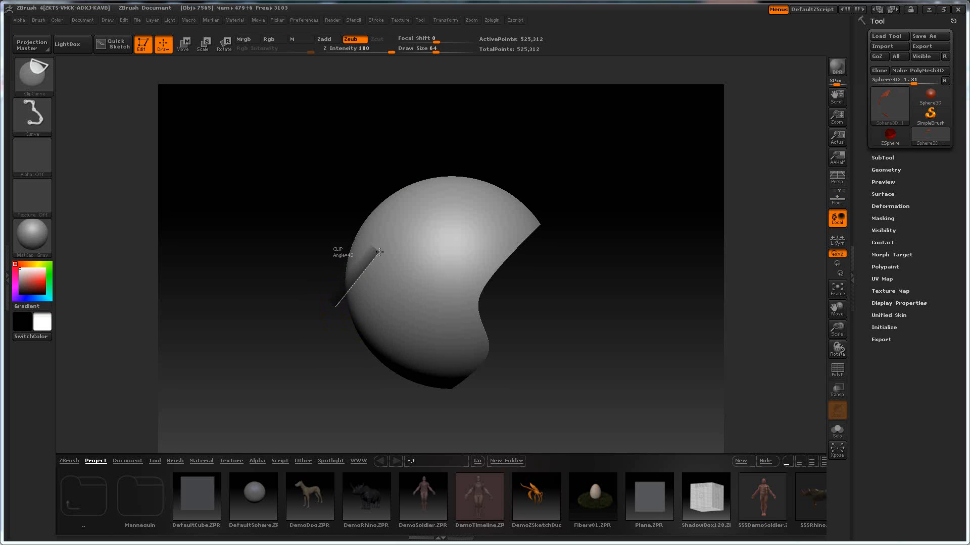
drag(336, 308, 435, 185)
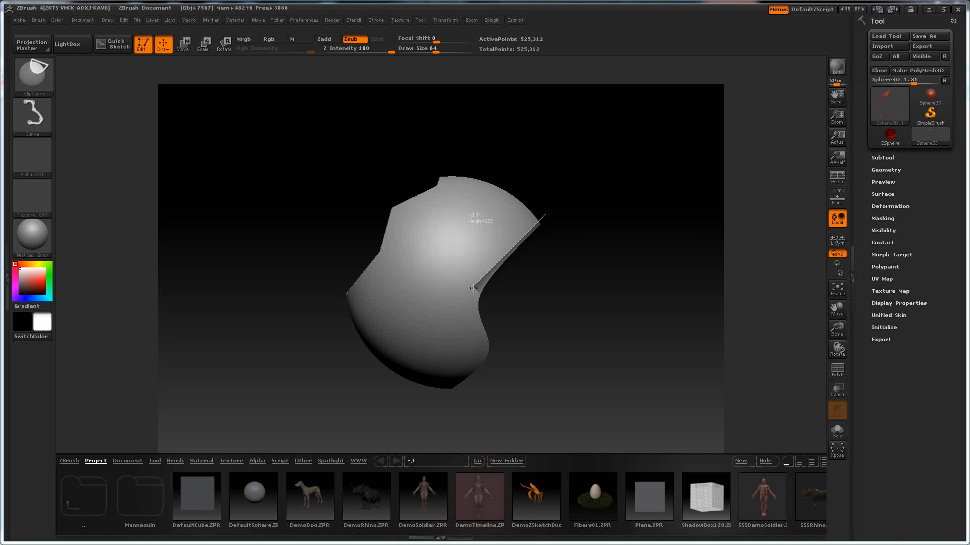
drag(473, 288, 476, 356)
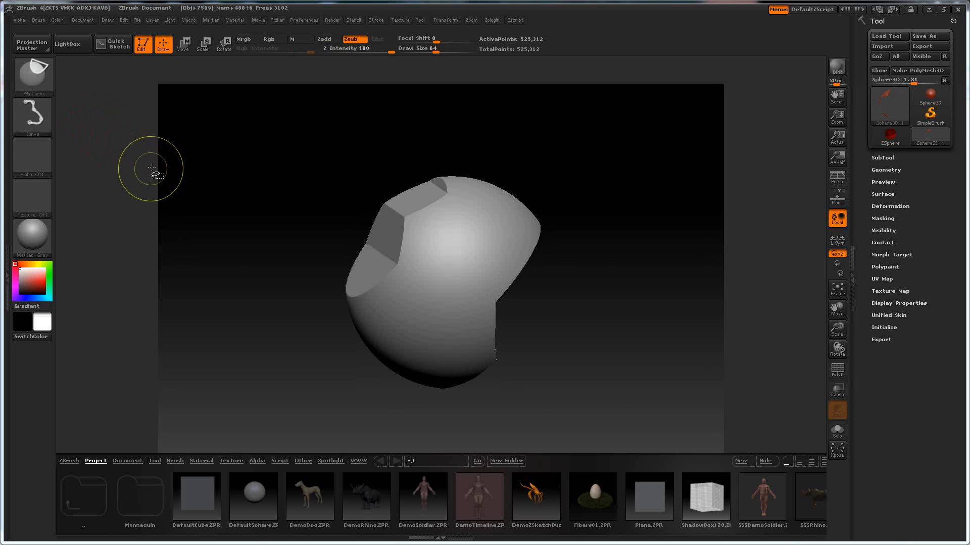
- Pick the ClipCircleCenter brush from the Brush palette
click(32, 76)
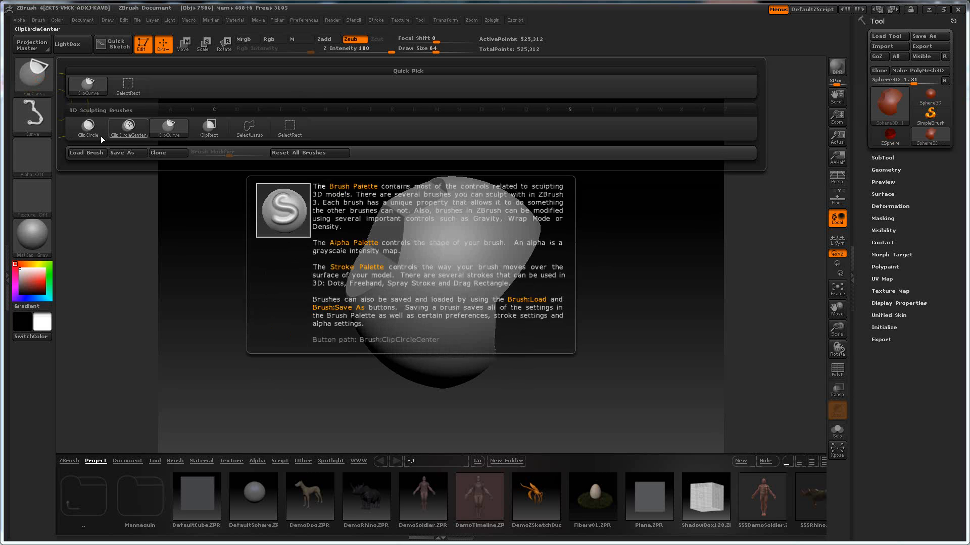
click(87, 127)
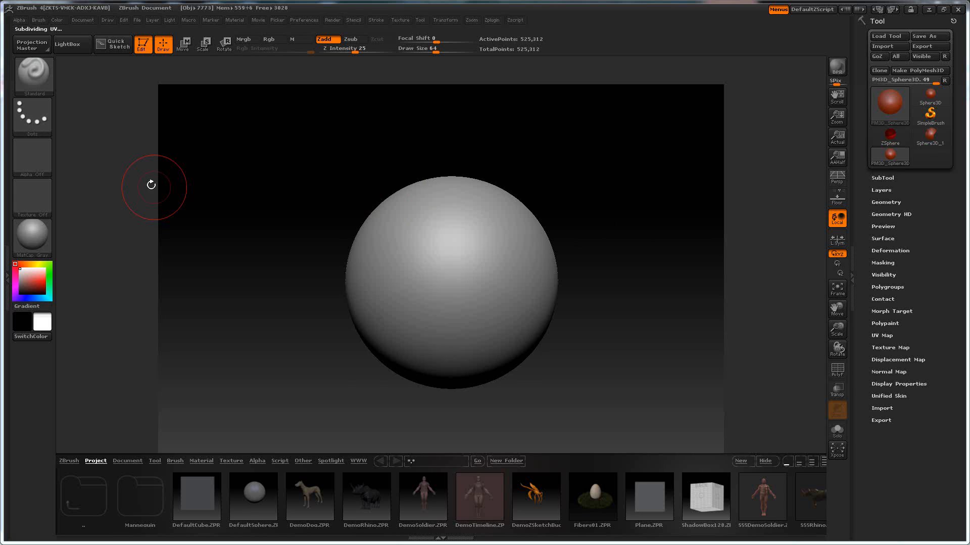
click(29, 73)
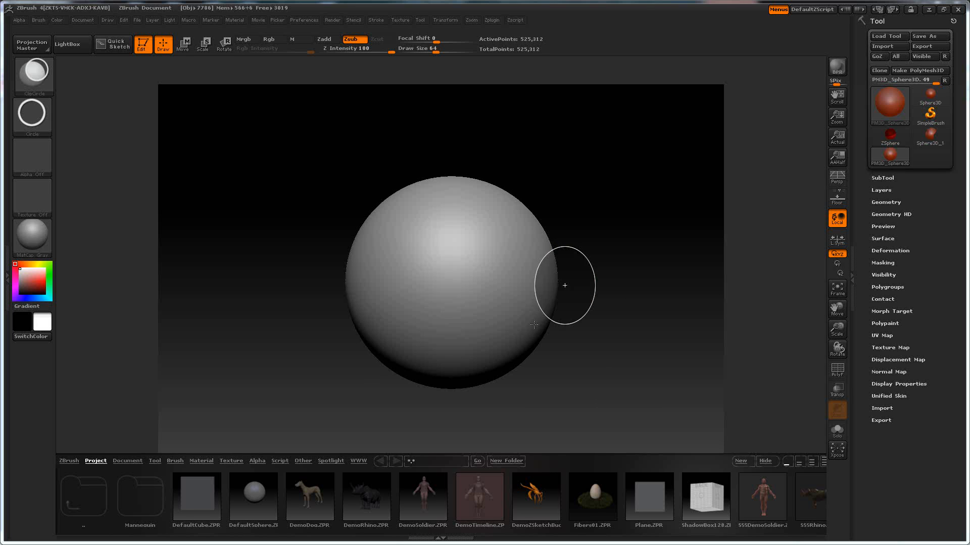
drag(564, 285, 623, 255)
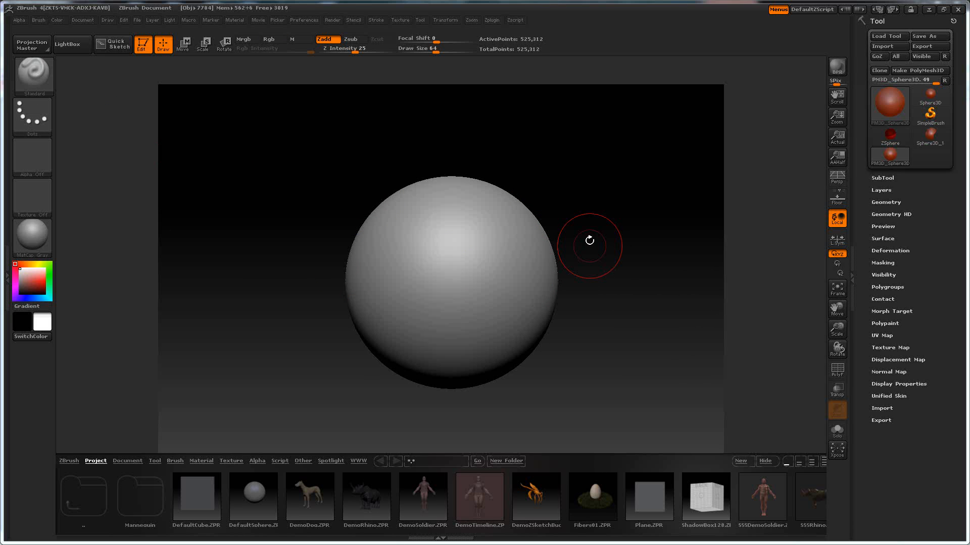
click(353, 39)
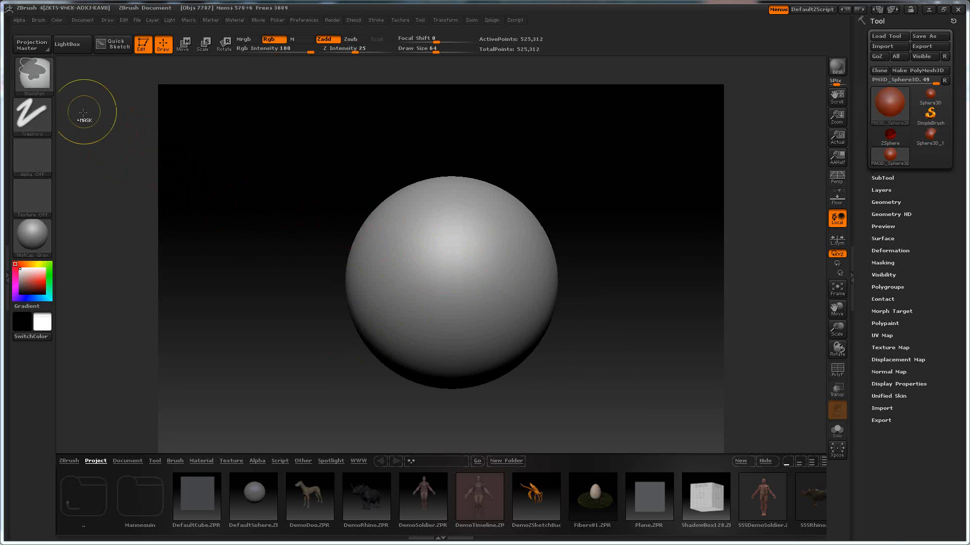
- Switch to ClipCircleCenter and cut a round notch from the sphere's lower left
click(32, 73)
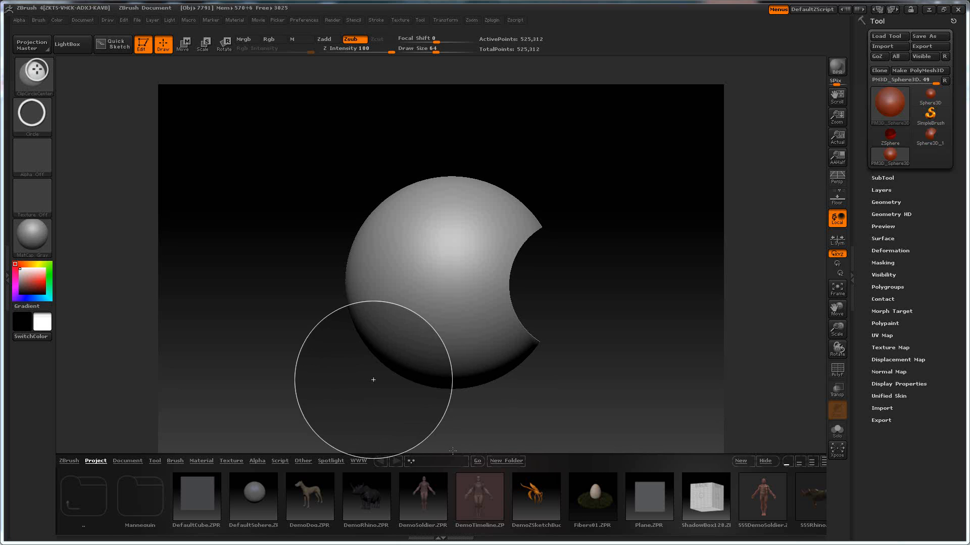
click(395, 461)
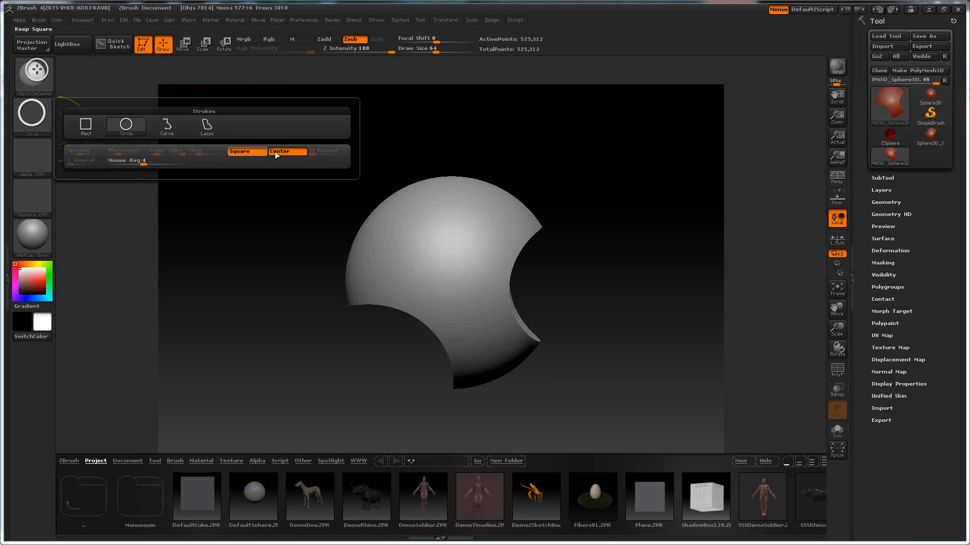
mouse_move(278, 154)
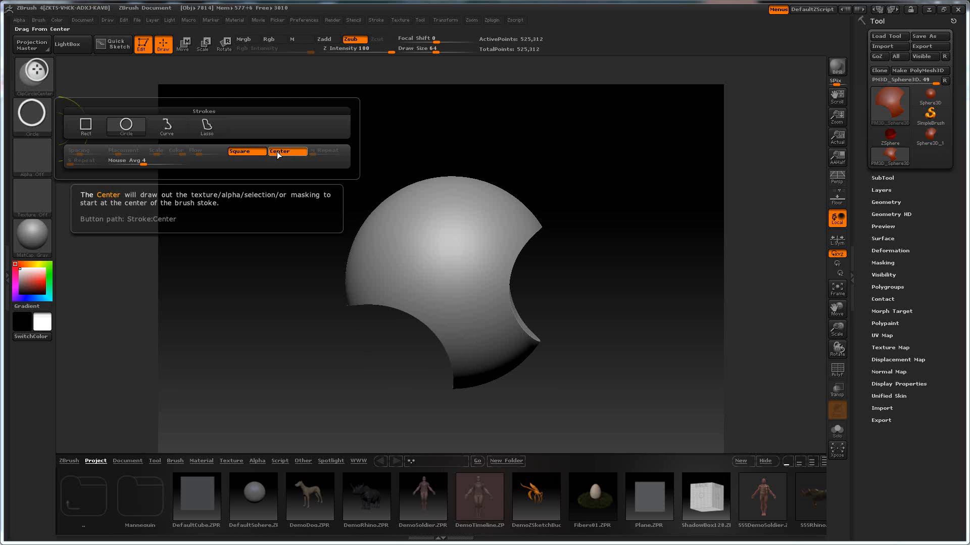